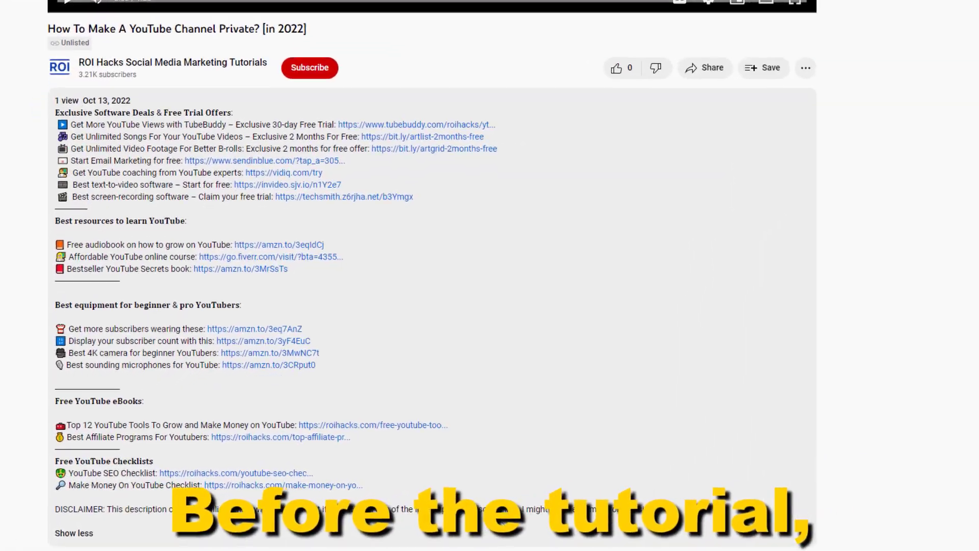
# - Go to the channel's Comments page listing published viewer comments
pyautogui.scroll(-3)
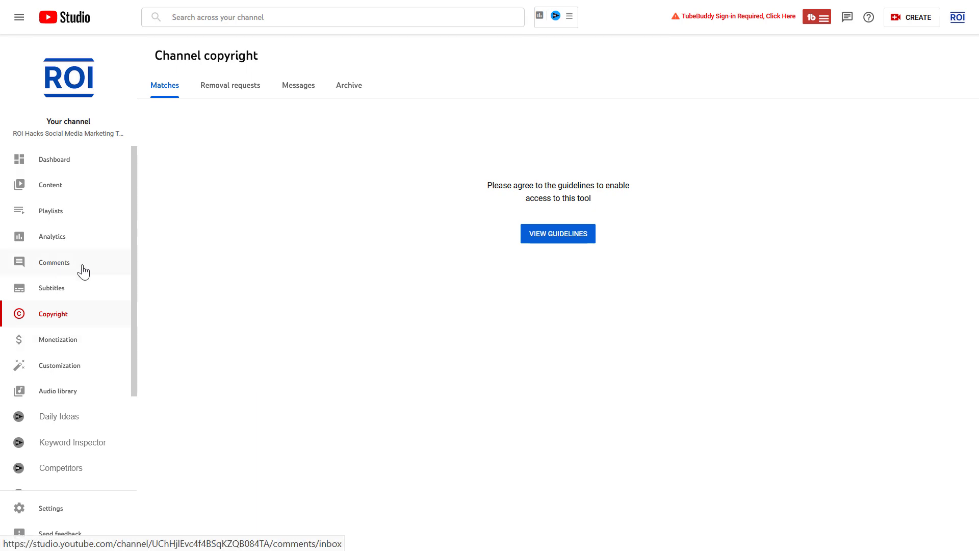
pyautogui.click(54, 262)
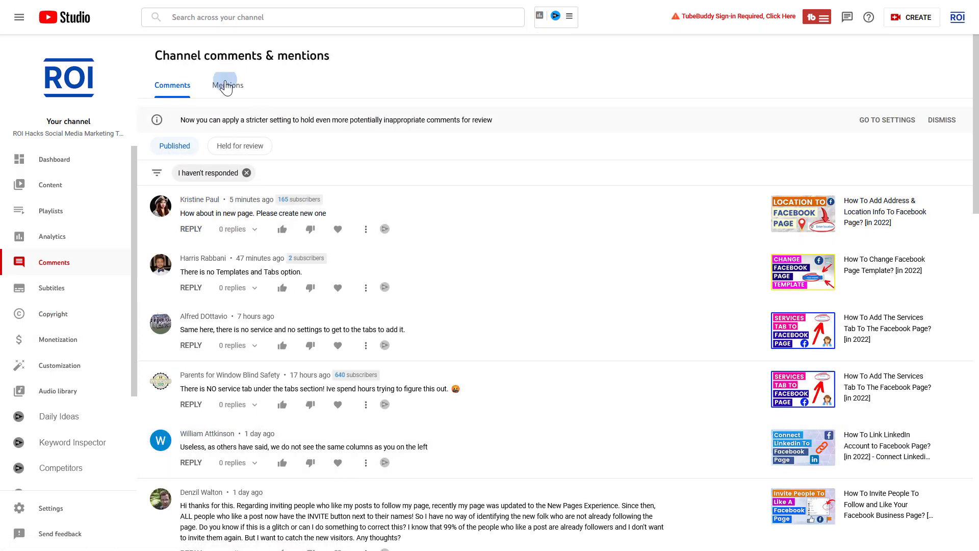
# - Switch to Mentions and browse the posts and video descriptions mentioning the channel
pyautogui.click(228, 84)
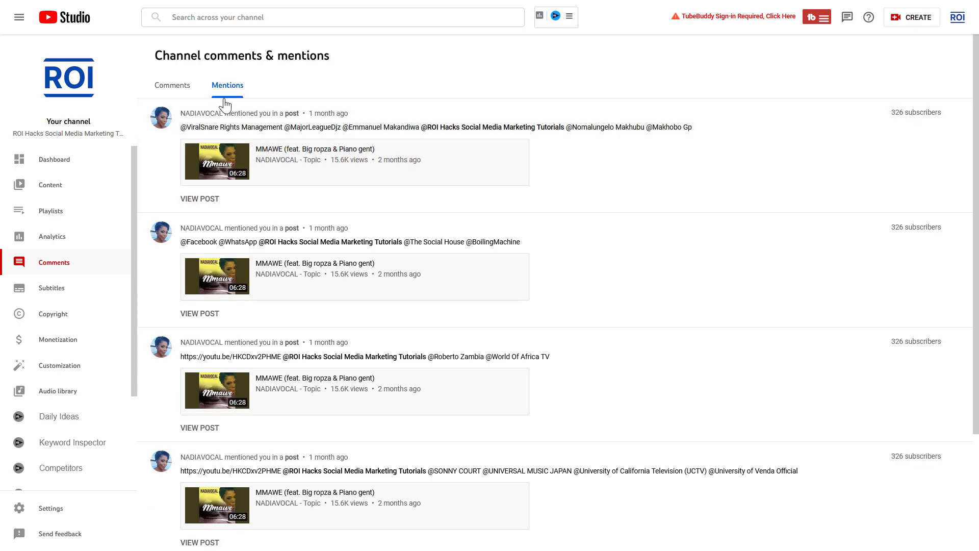
pyautogui.scroll(-3)
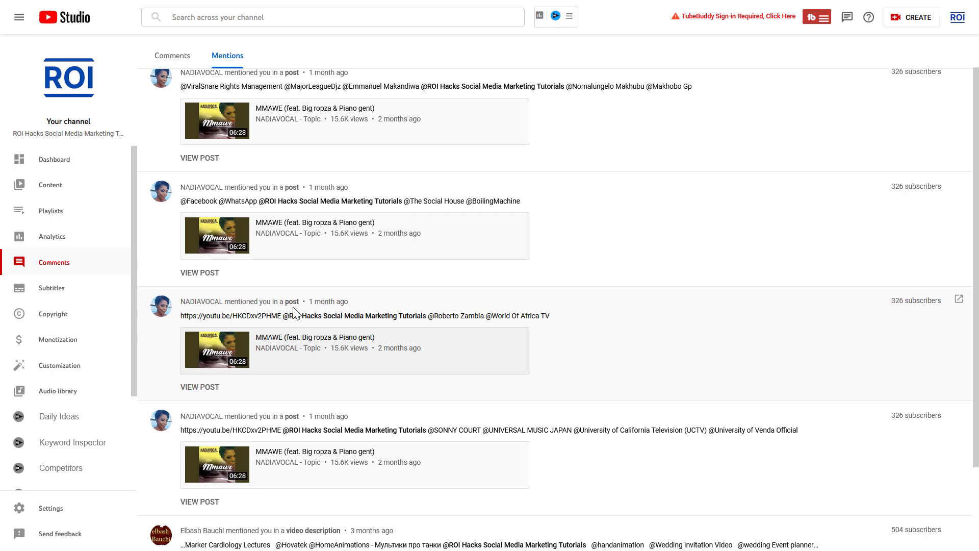
pyautogui.scroll(-3)
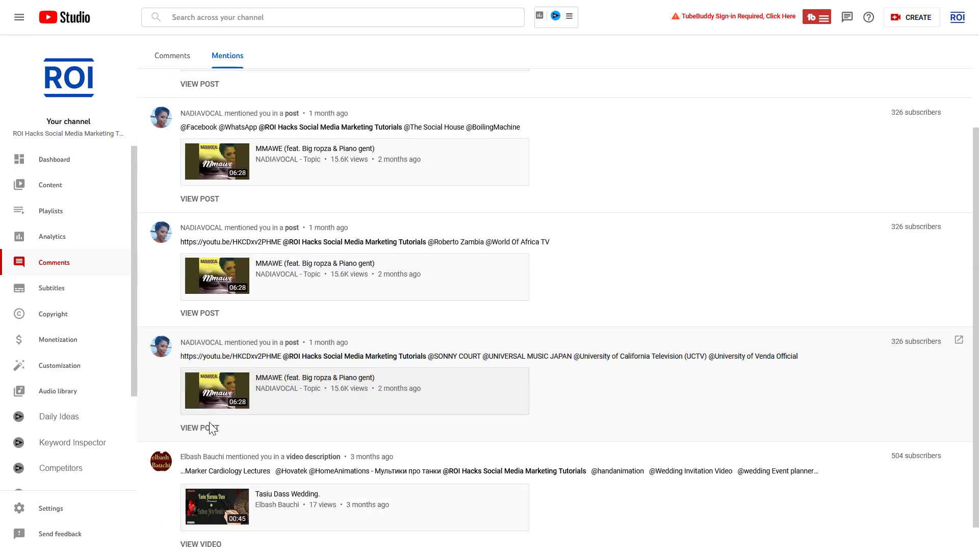
pyautogui.scroll(-3)
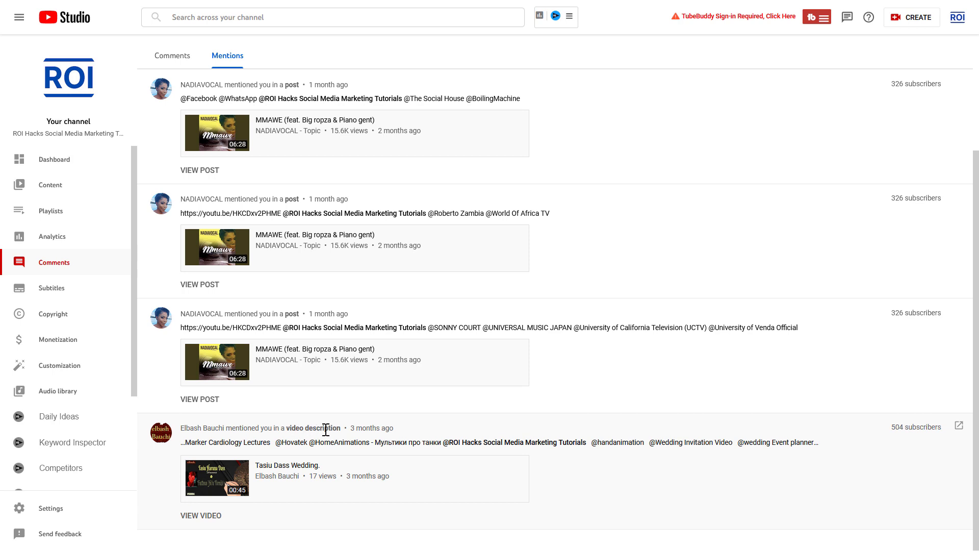
pyautogui.moveTo(465, 435)
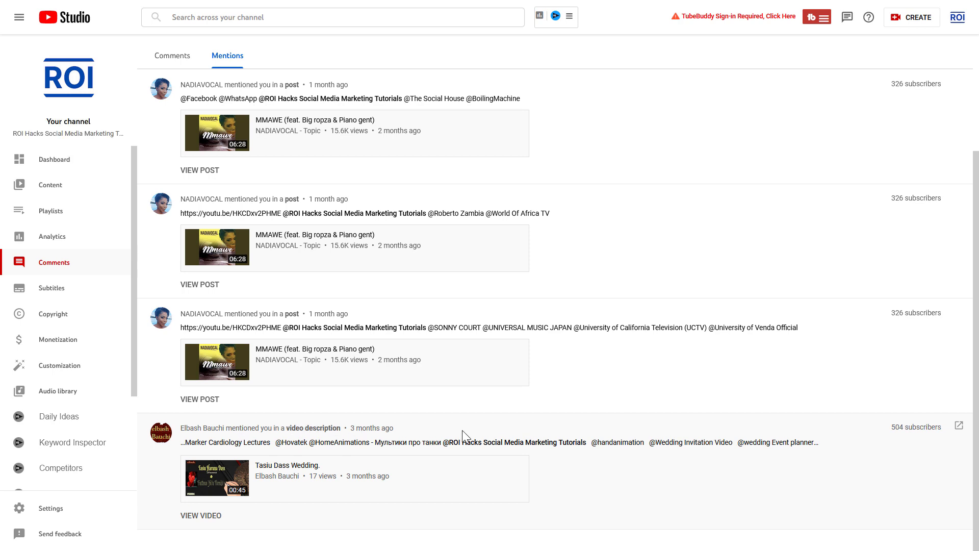
pyautogui.moveTo(911, 454)
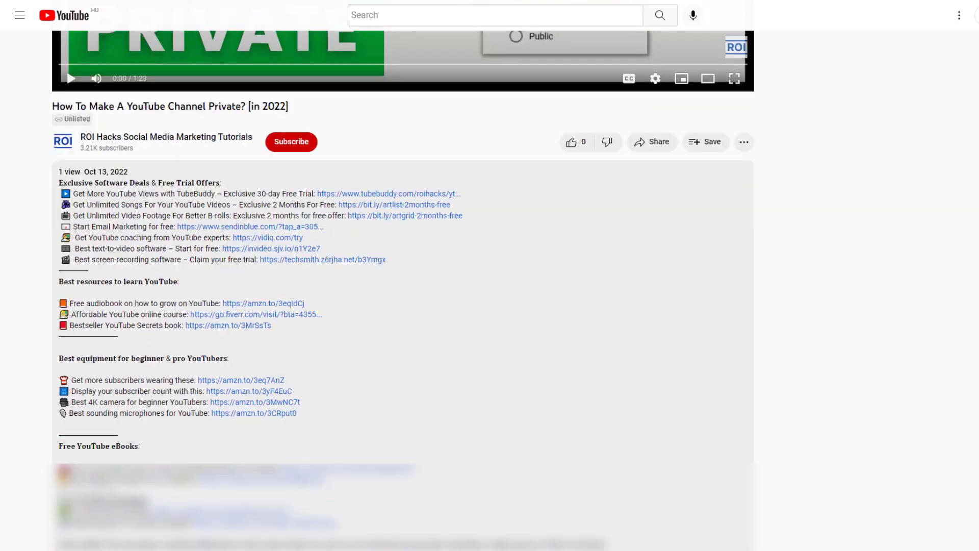
pyautogui.scroll(-3)
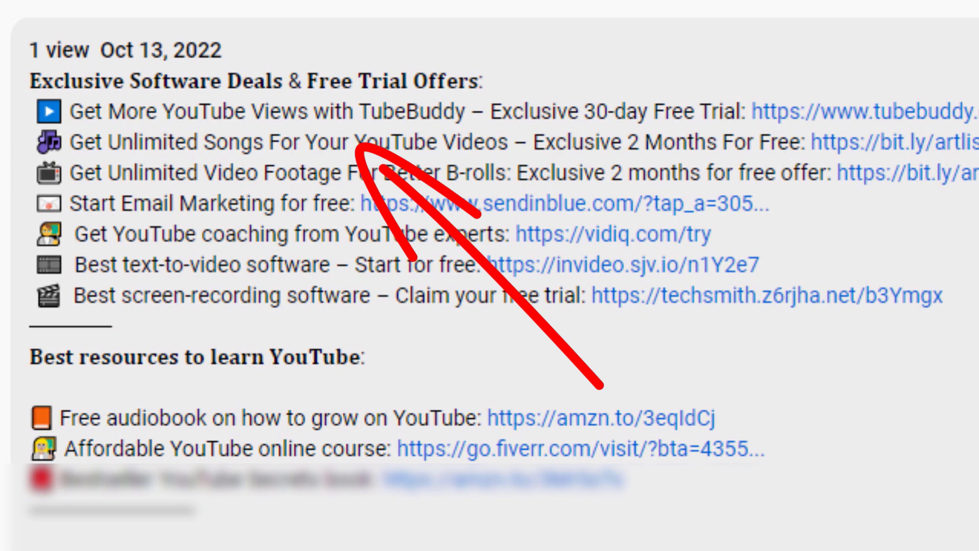
pyautogui.scroll(-3)
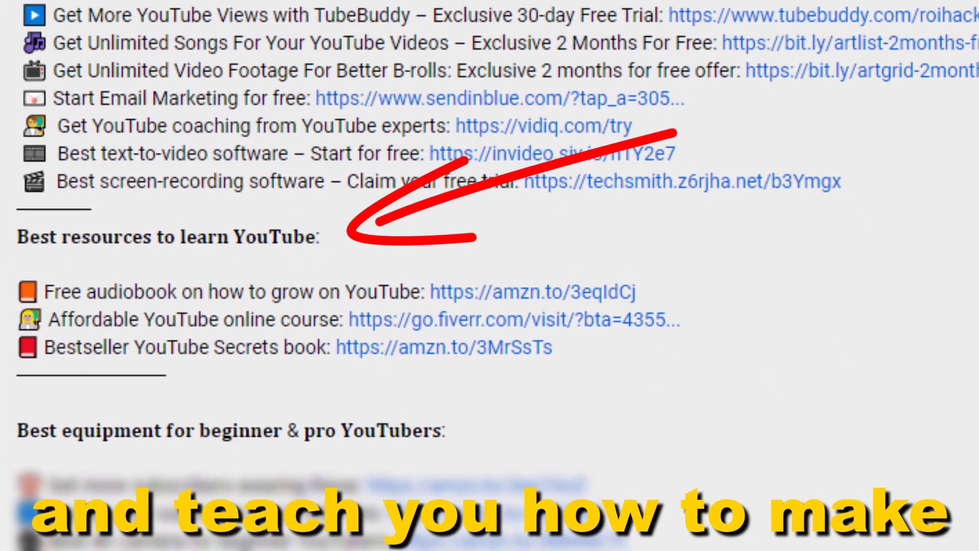